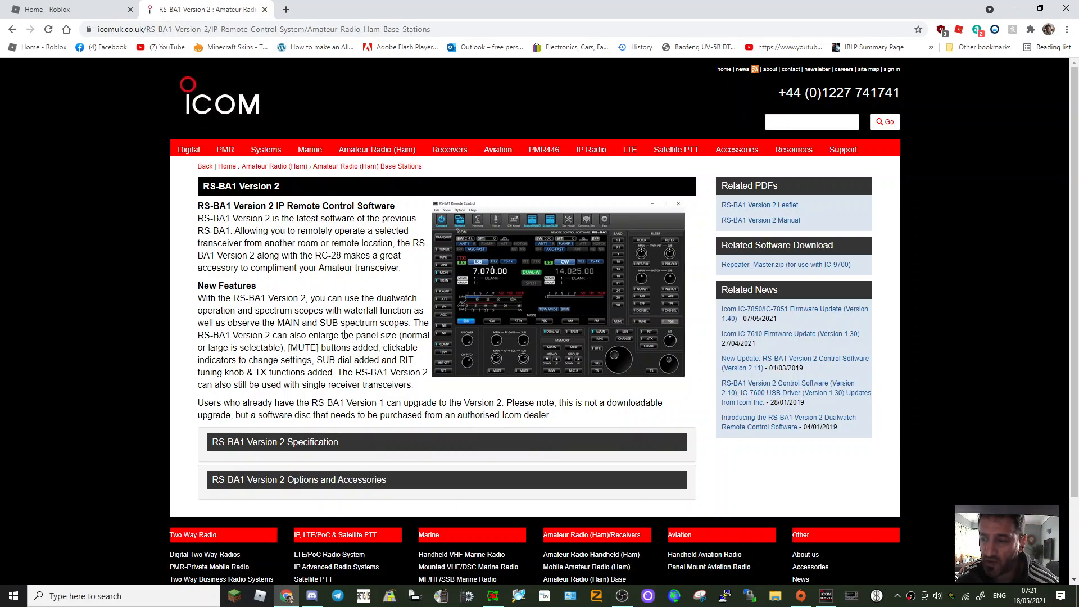
pyautogui.moveTo(131, 511)
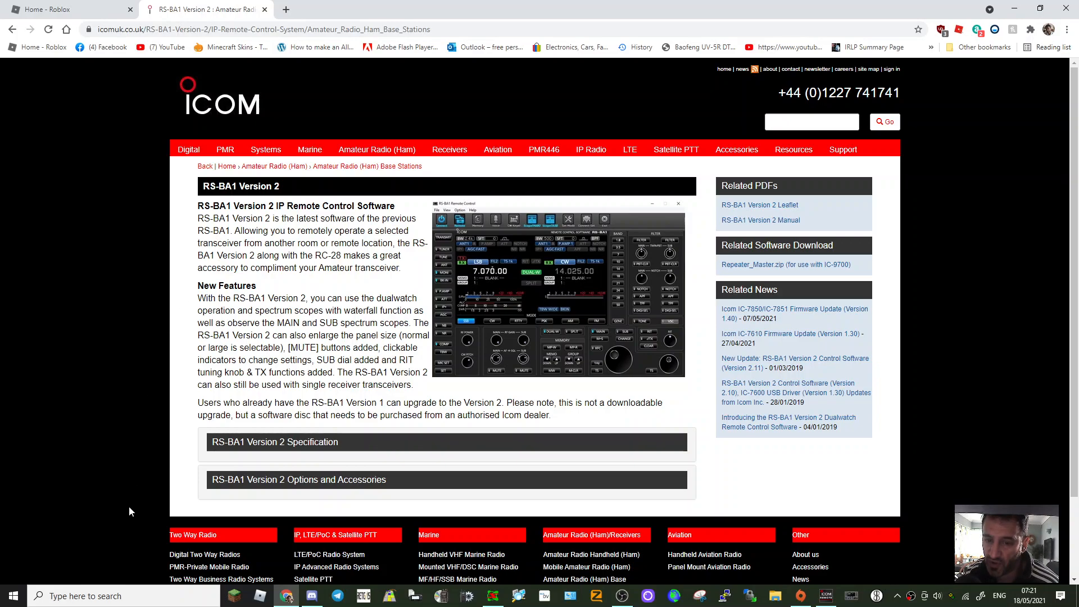
pyautogui.moveTo(69, 323)
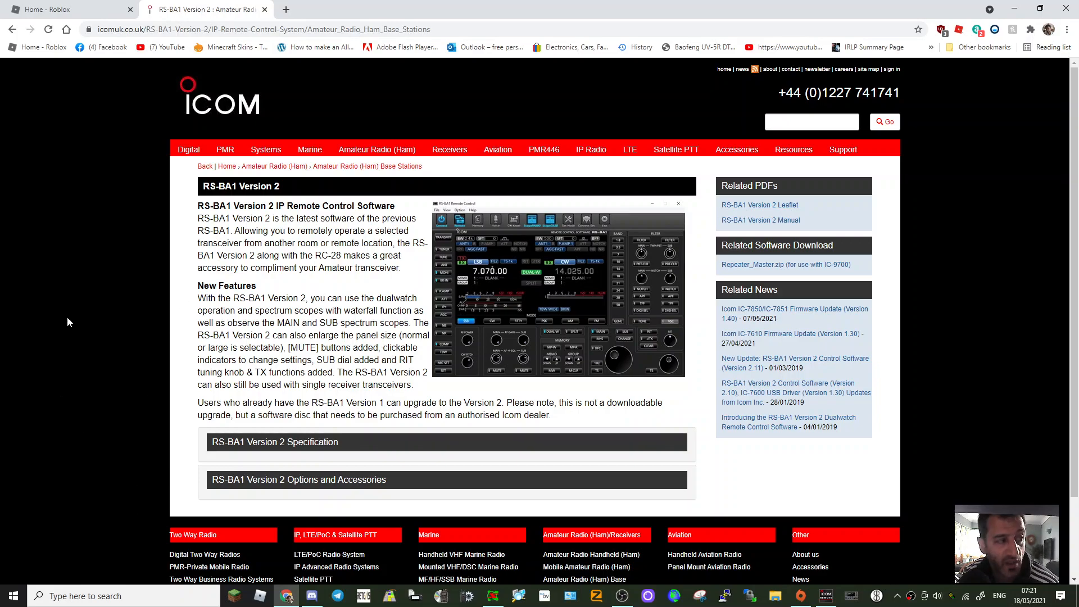
pyautogui.moveTo(783, 550)
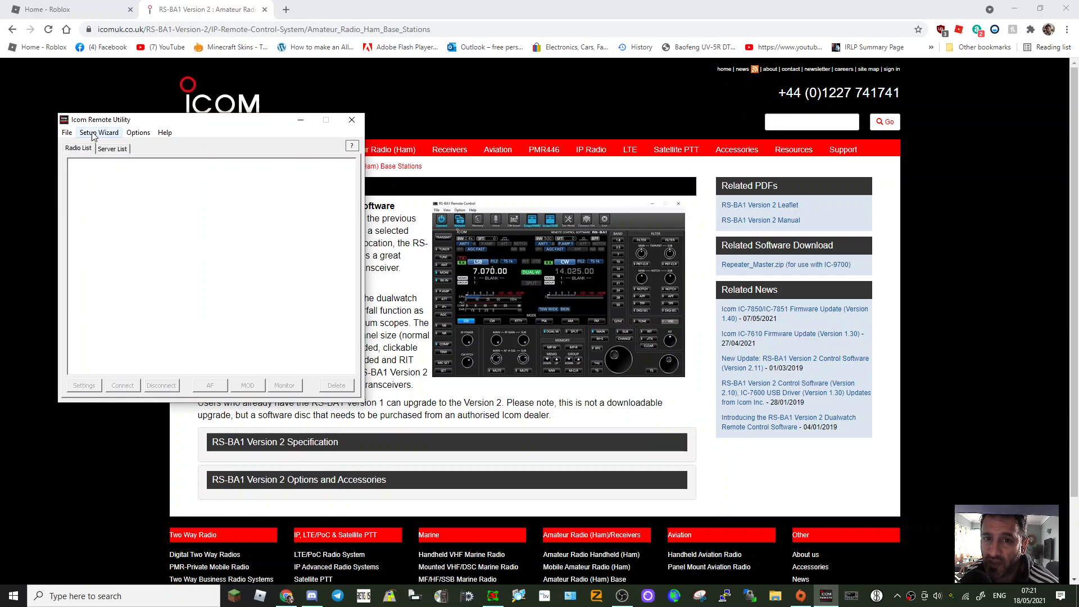
# - Start the Setup Wizard for a local PC radio and accept the IC-7300 detected over USB
pyautogui.click(99, 133)
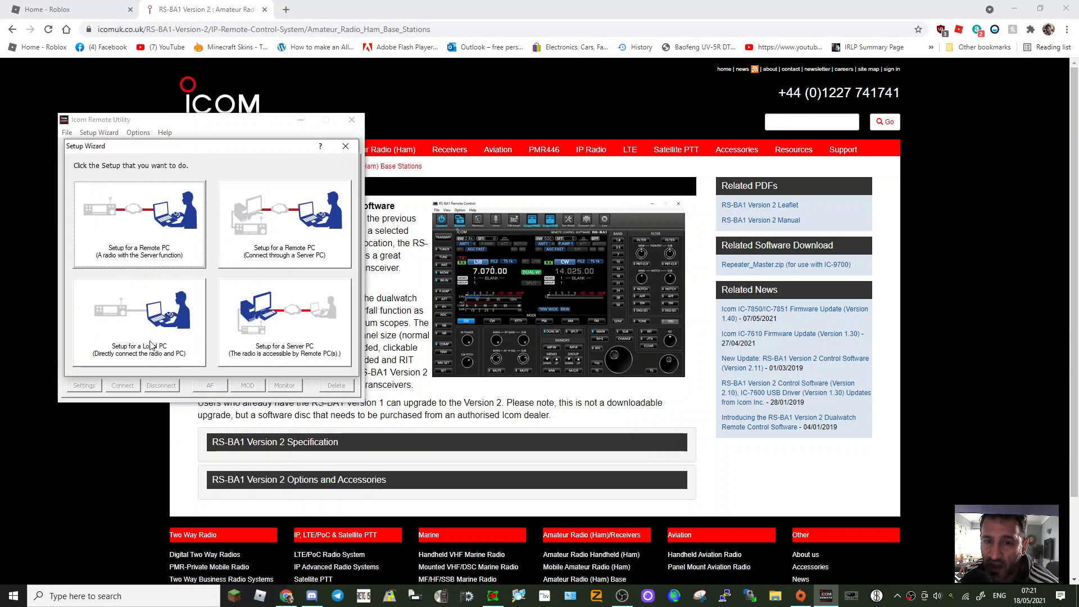
pyautogui.moveTo(133, 331)
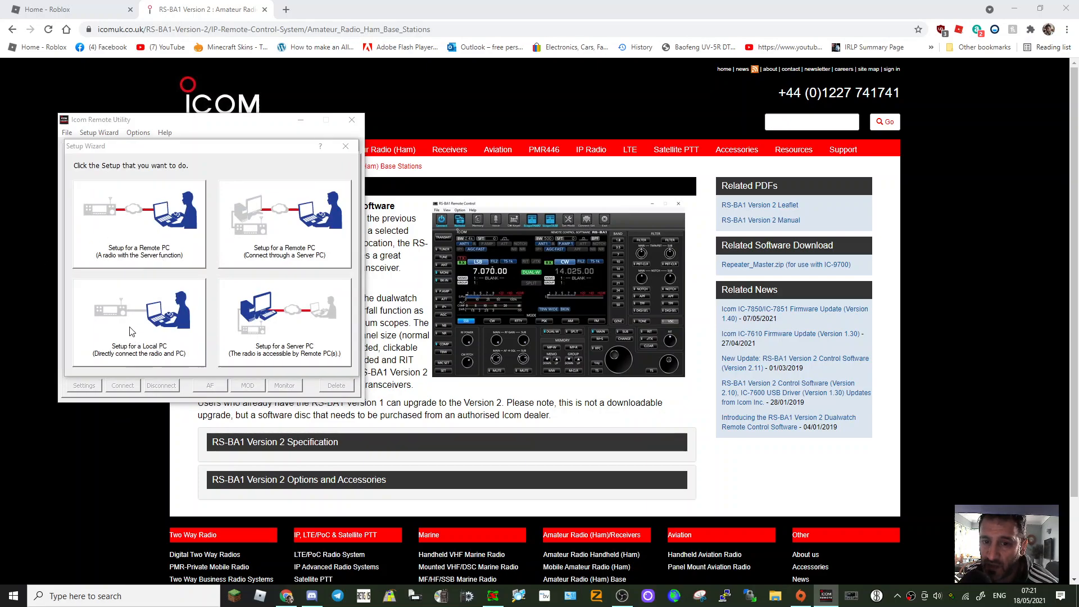
pyautogui.click(138, 321)
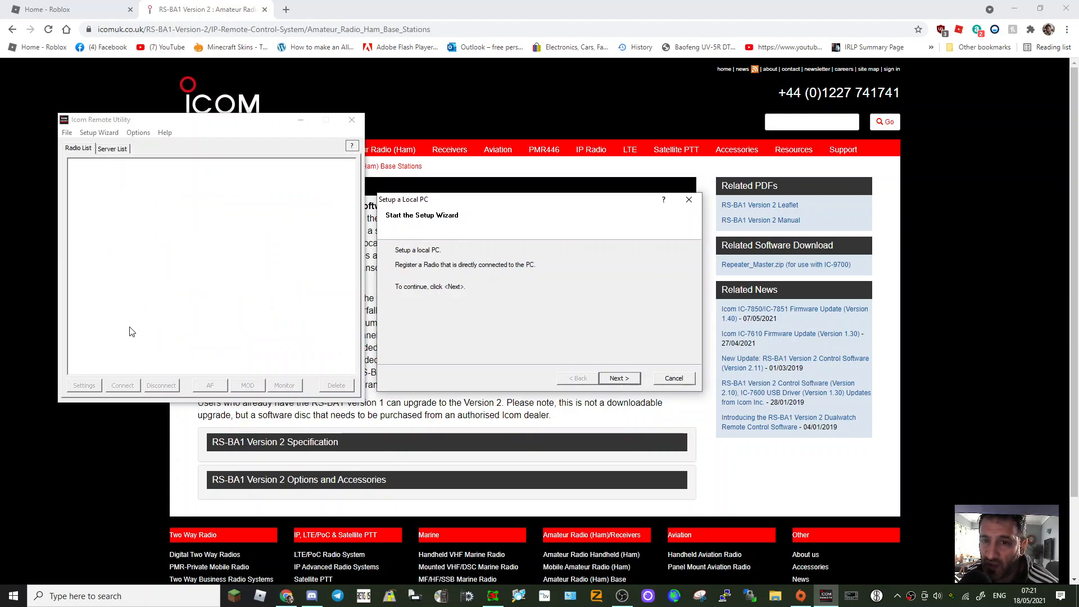
pyautogui.moveTo(618, 378)
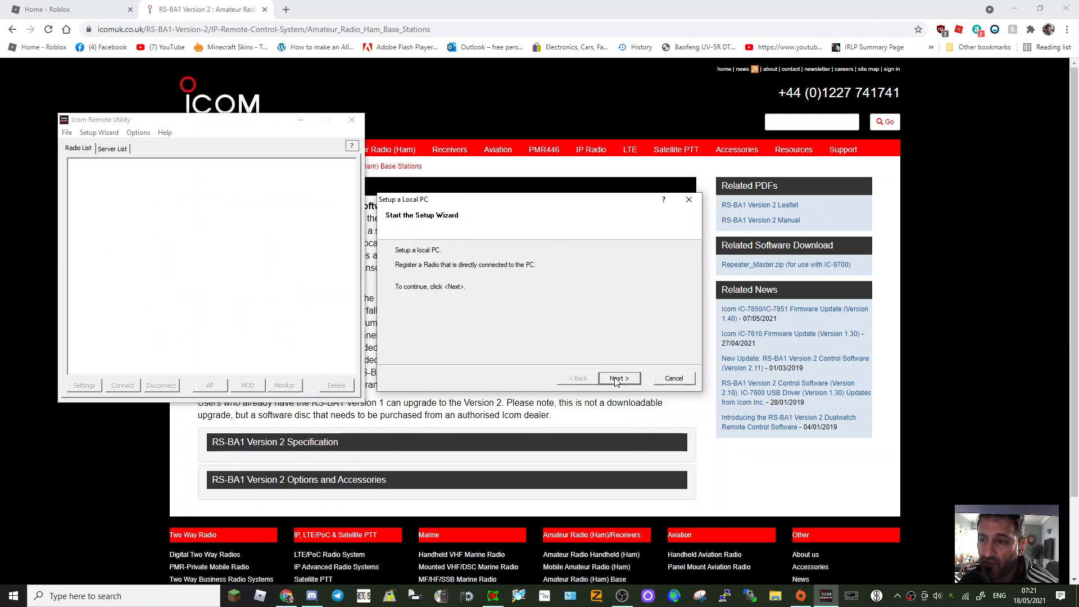
pyautogui.click(618, 378)
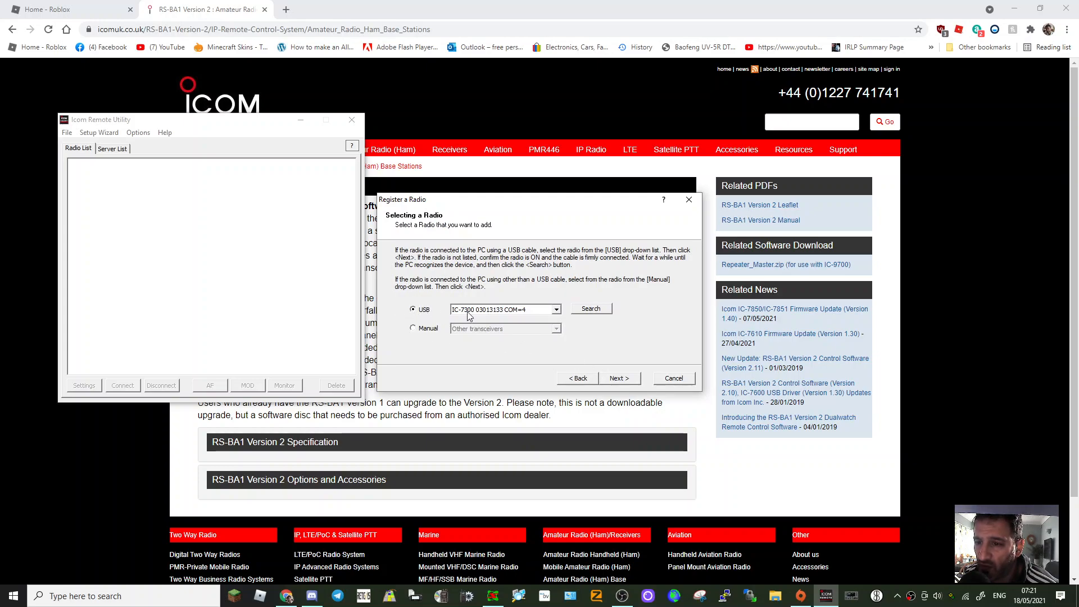
pyautogui.click(619, 378)
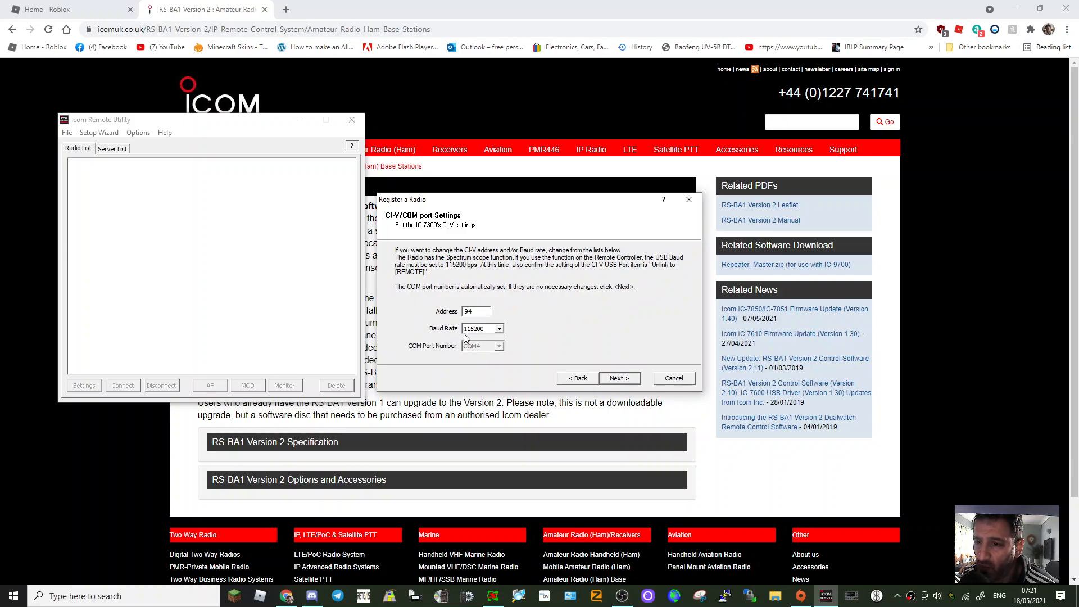
pyautogui.moveTo(628, 360)
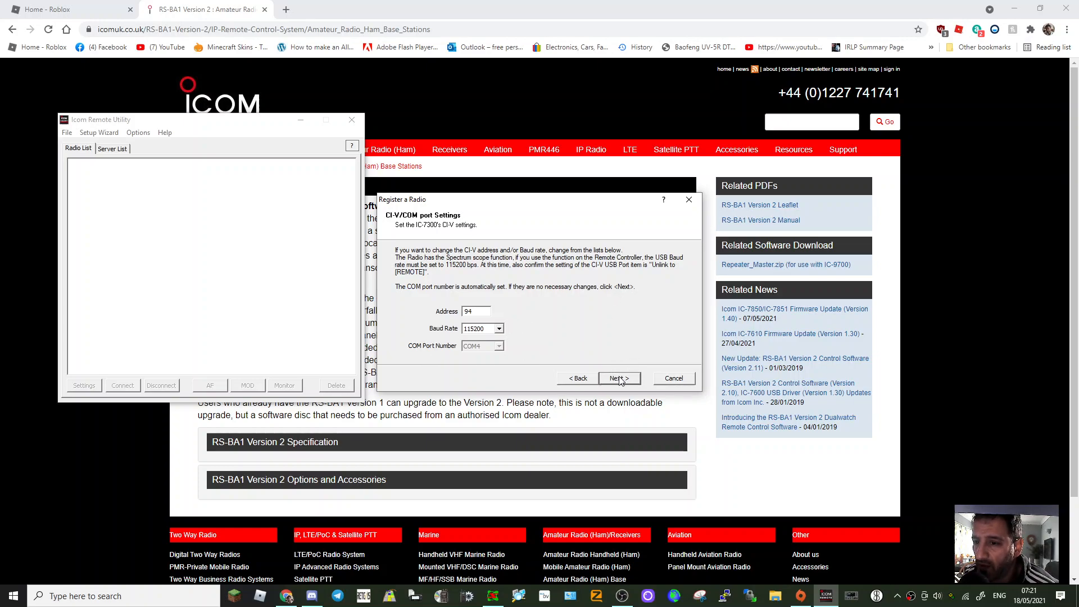
# - Keep CI-V address 94 at 115200 baud, name it 'IC-7300 13133' and finish registration
pyautogui.click(618, 378)
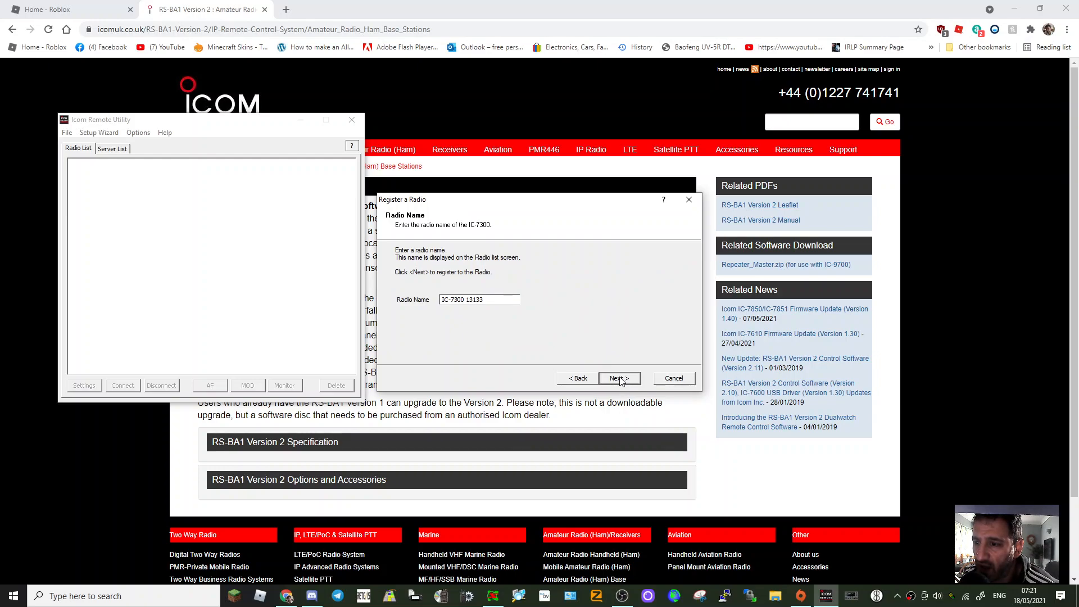
pyautogui.click(619, 378)
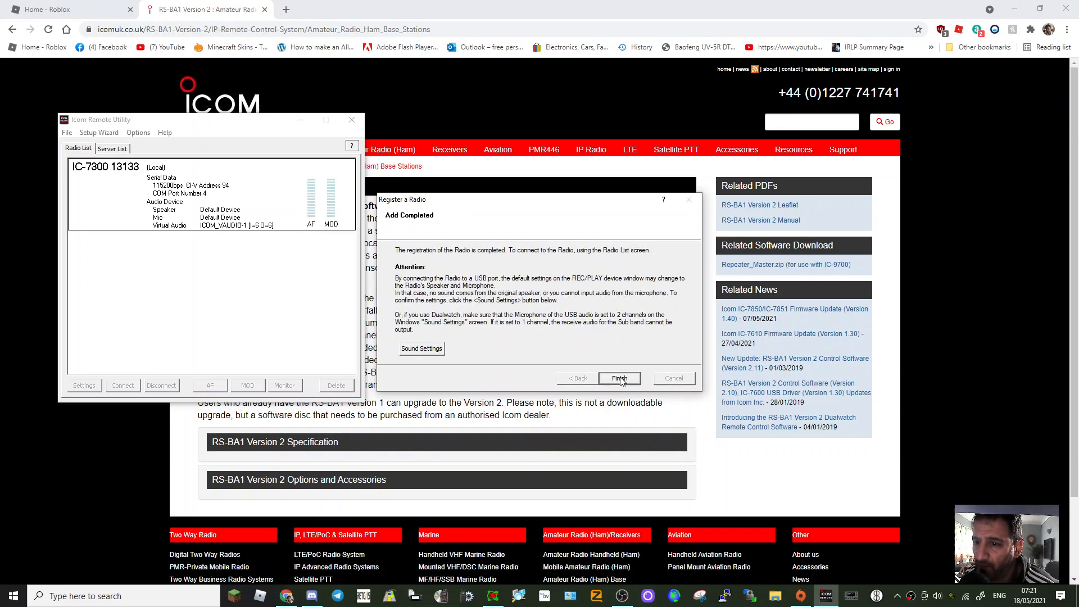
pyautogui.click(618, 378)
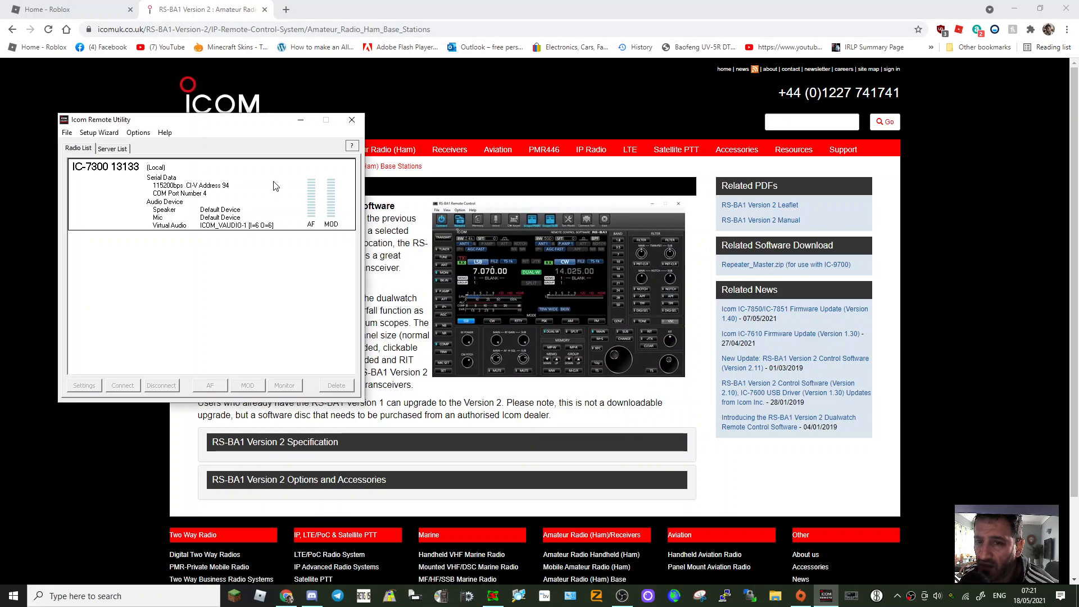
pyautogui.moveTo(137, 177)
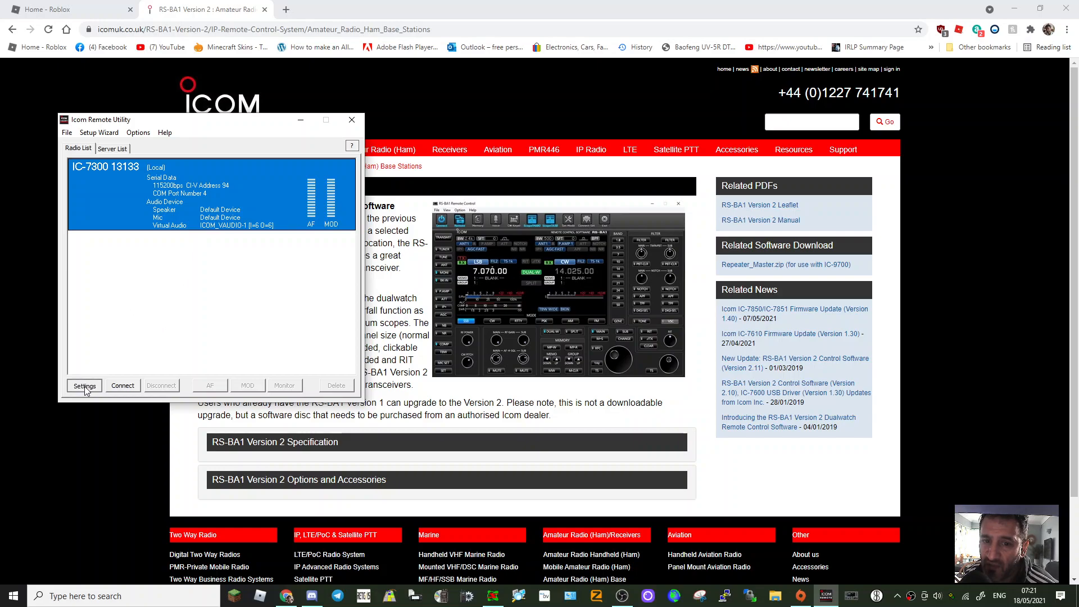
# - Set the IC-7300 13133 speaker to the M2280D display audio and acknowledge serial port 4
pyautogui.click(84, 384)
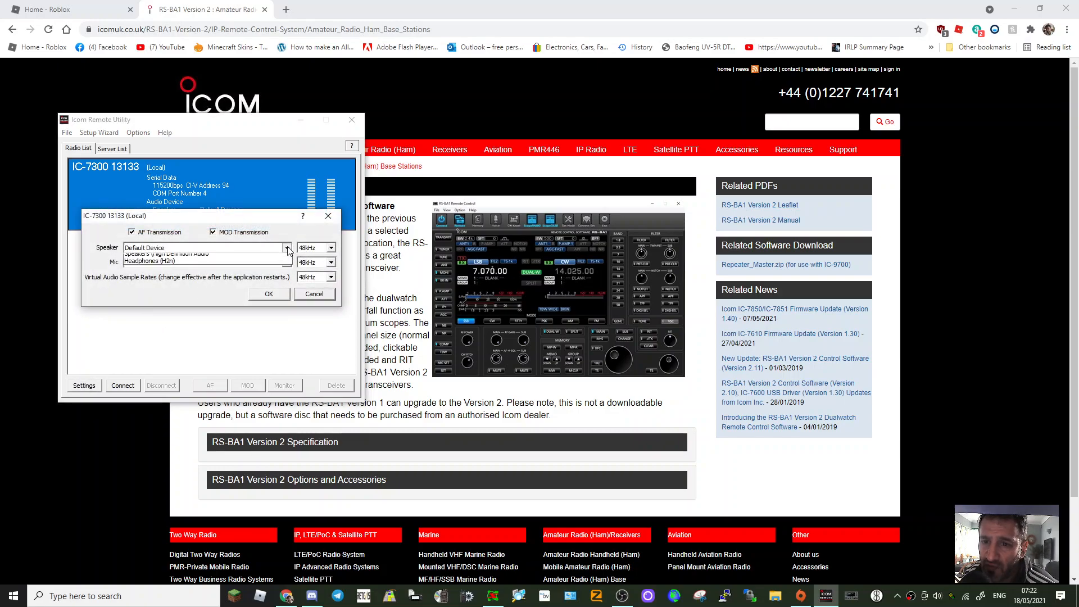
pyautogui.click(192, 248)
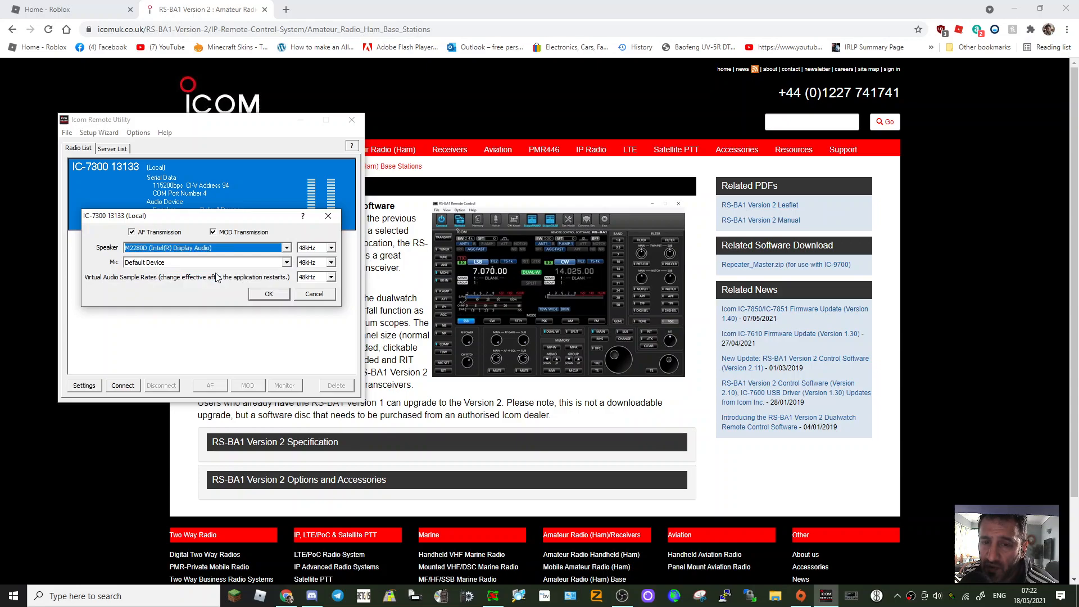
pyautogui.click(286, 262)
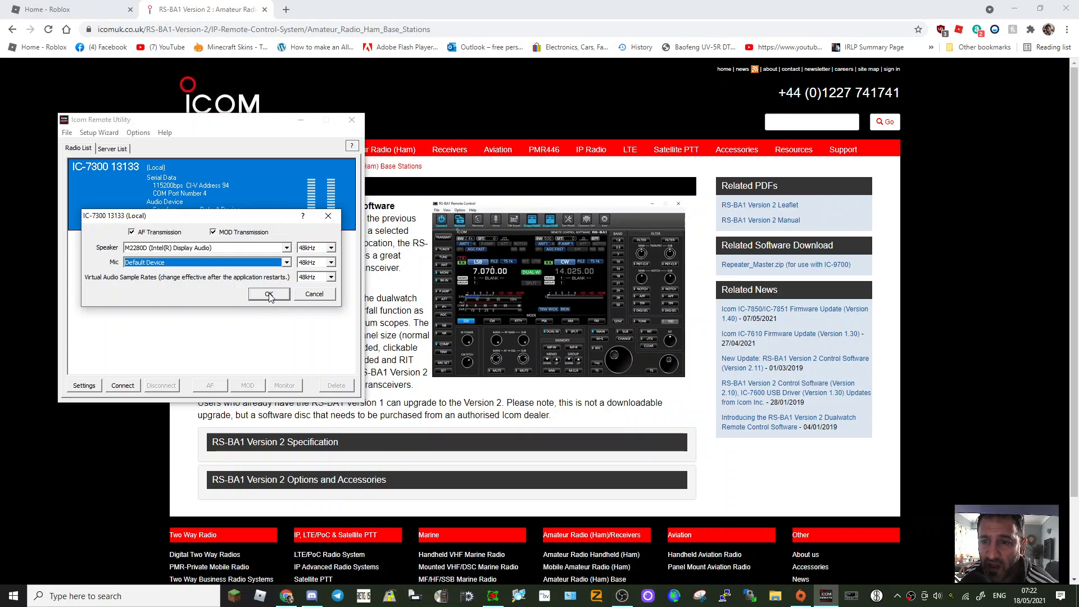
pyautogui.click(269, 293)
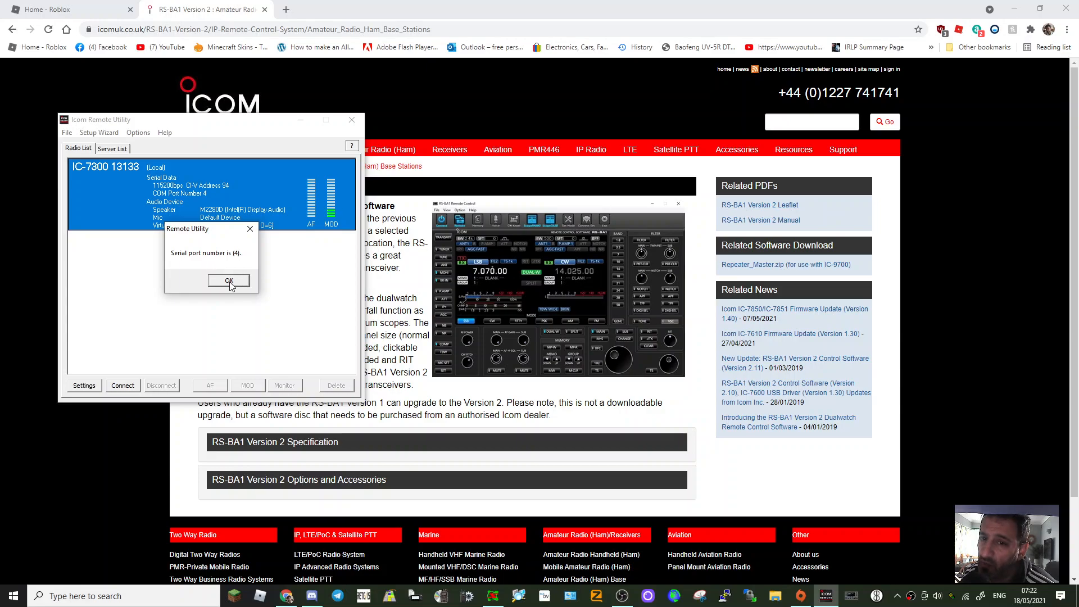
pyautogui.click(228, 280)
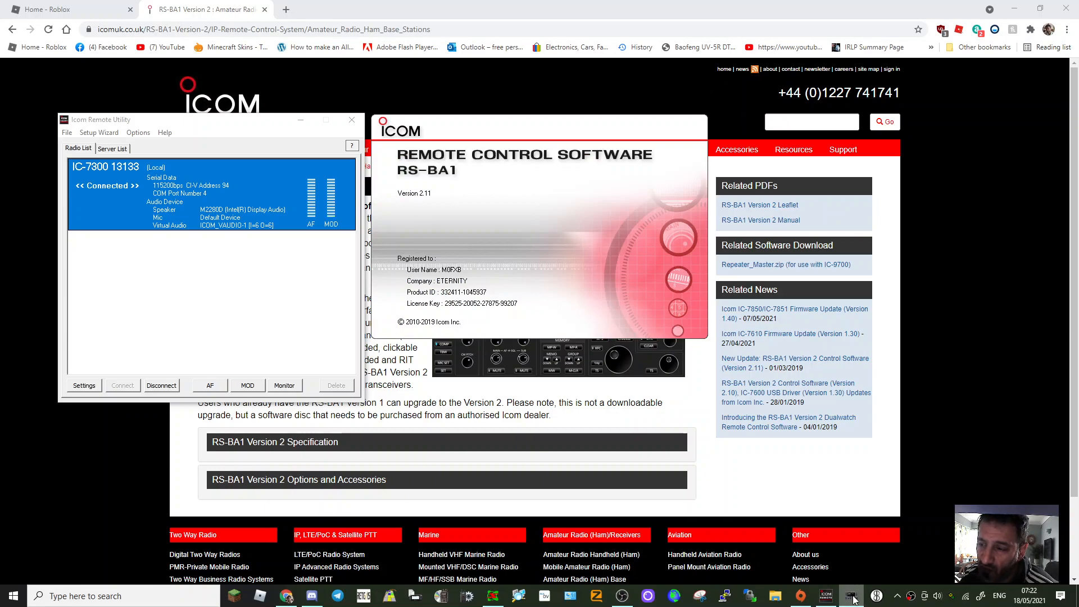
# - Connect RS-BA1 Remote Control to the IC-7300 and view the noise blanker settings
pyautogui.click(851, 596)
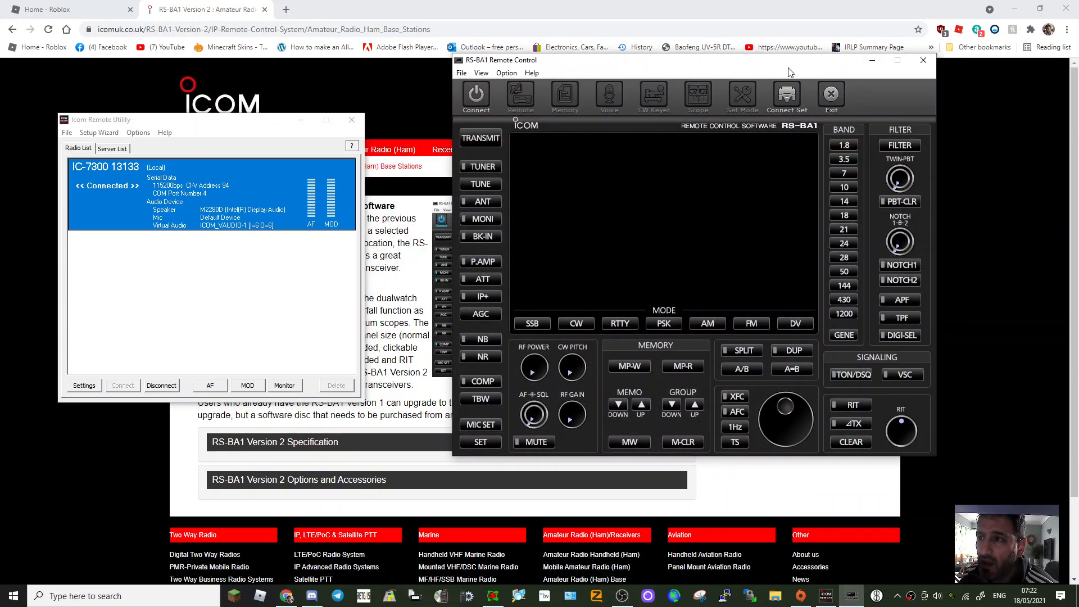
pyautogui.click(697, 96)
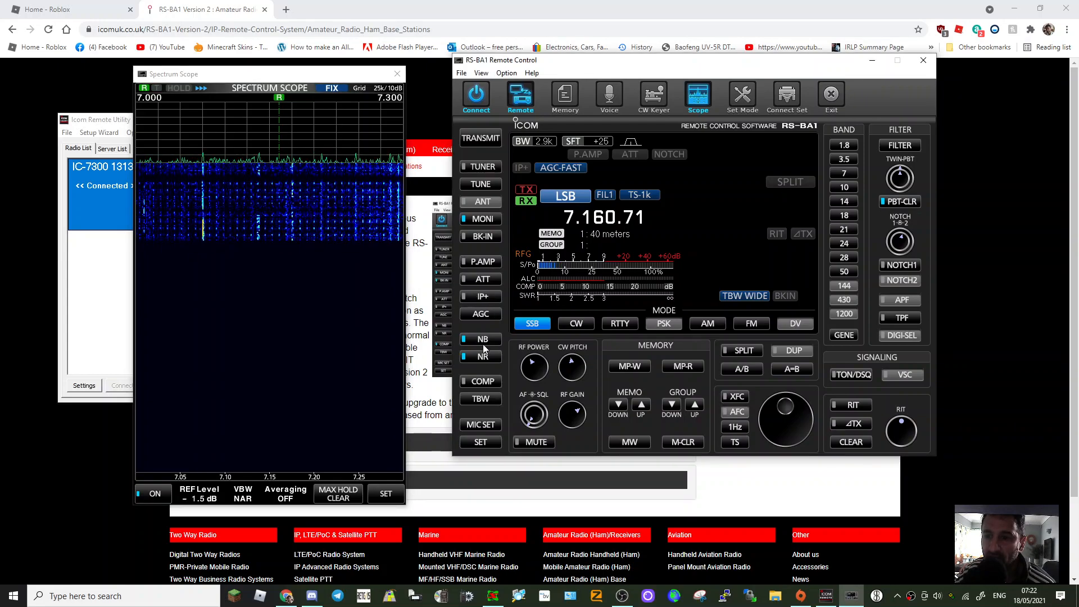
pyautogui.click(480, 339)
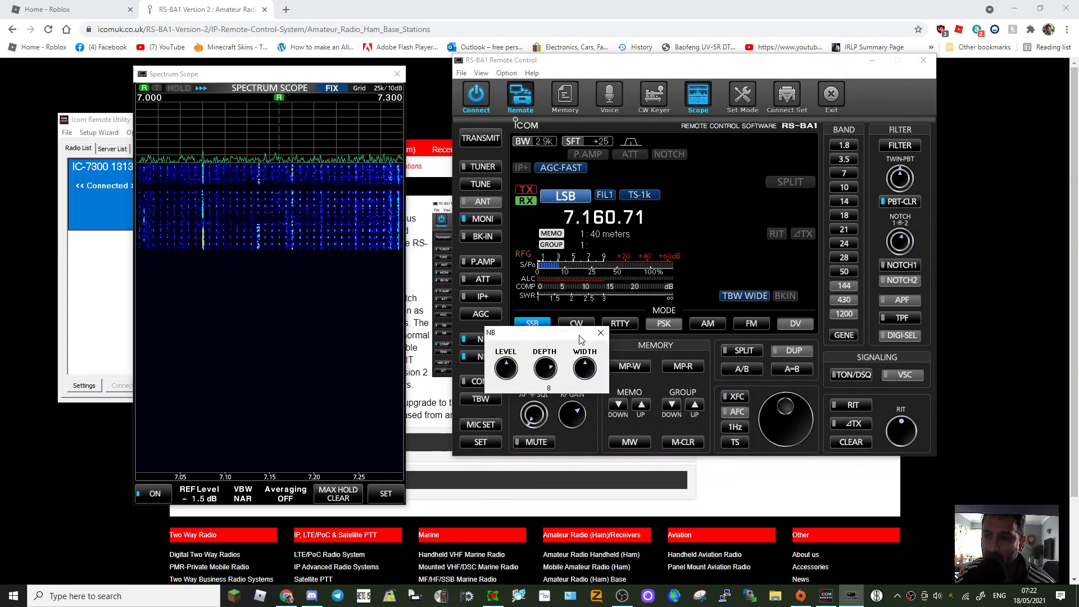
# - Review and close the noise blanker and noise reduction level settings, landing on 18.100.00 USB
pyautogui.click(600, 332)
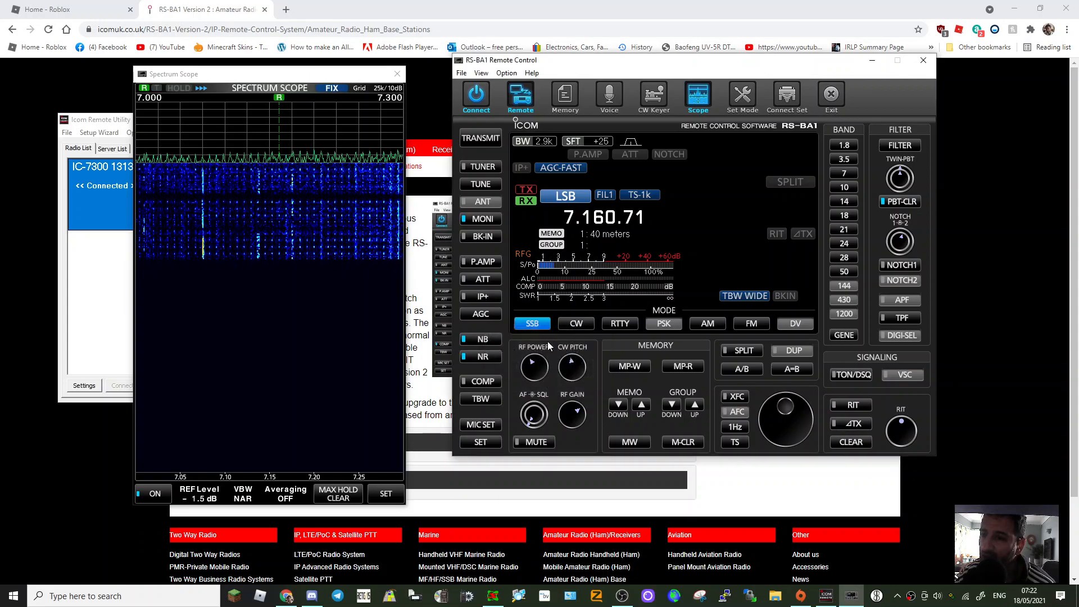
pyautogui.click(468, 356)
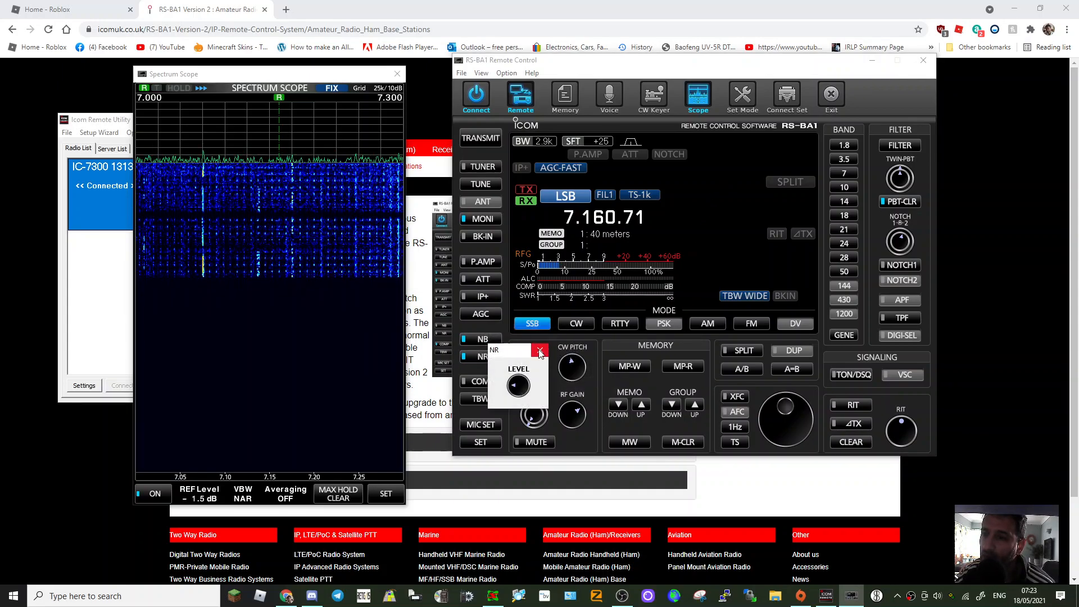
pyautogui.click(844, 216)
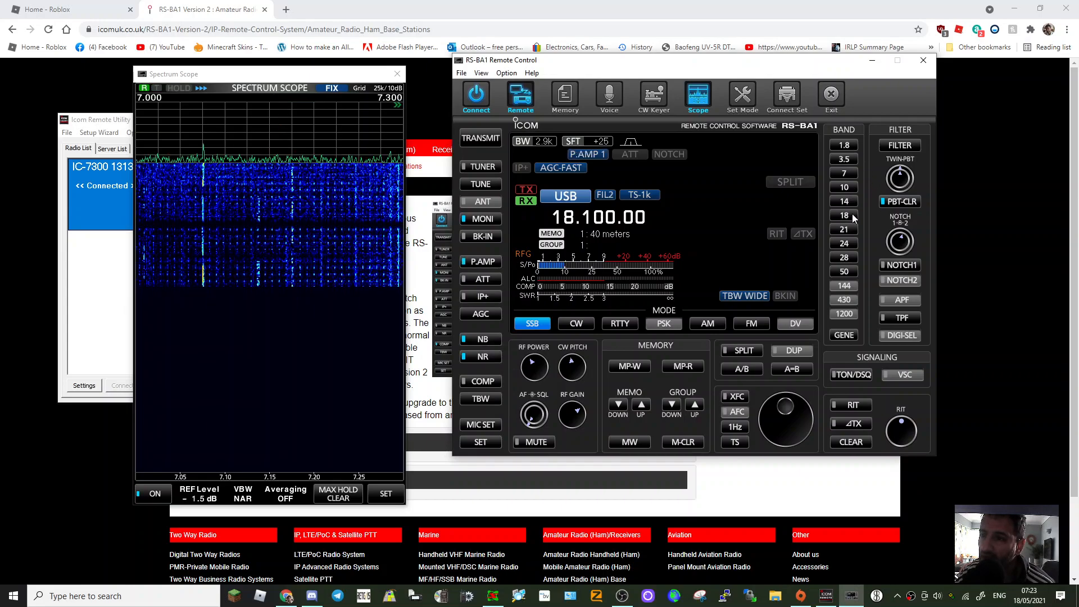
# - Switch through the 24 and 14 MHz bands to 14.215.50 USB and close the spectrum scope
pyautogui.click(843, 257)
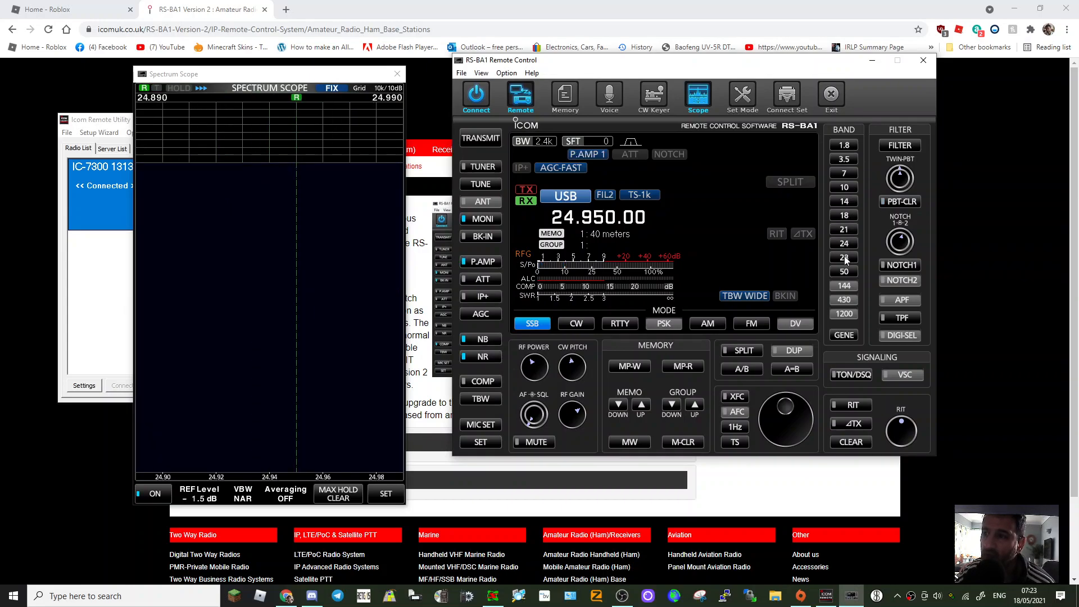
pyautogui.click(842, 216)
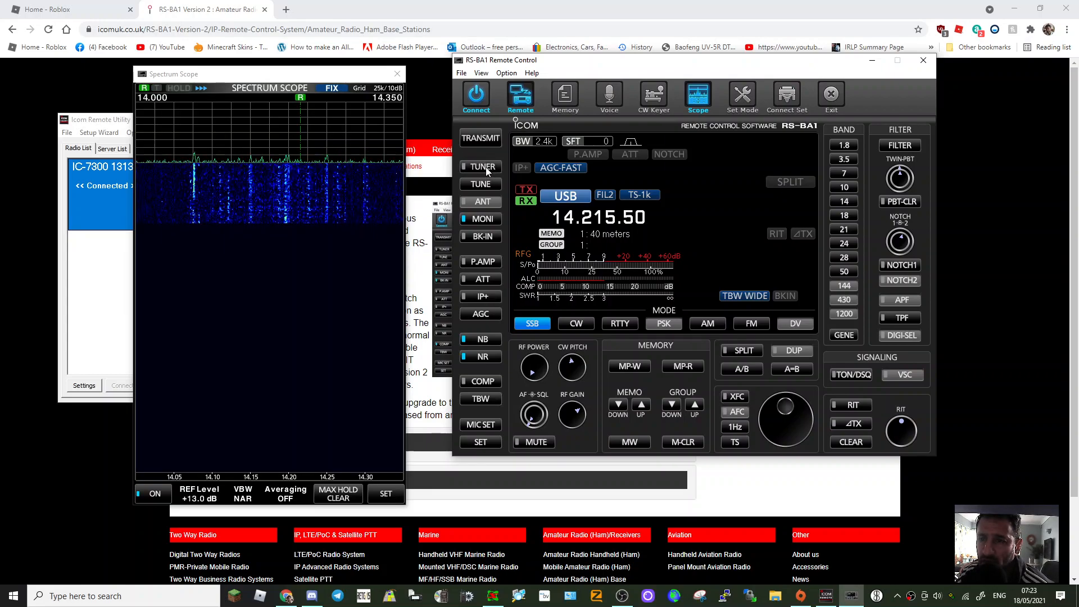
pyautogui.moveTo(571, 207)
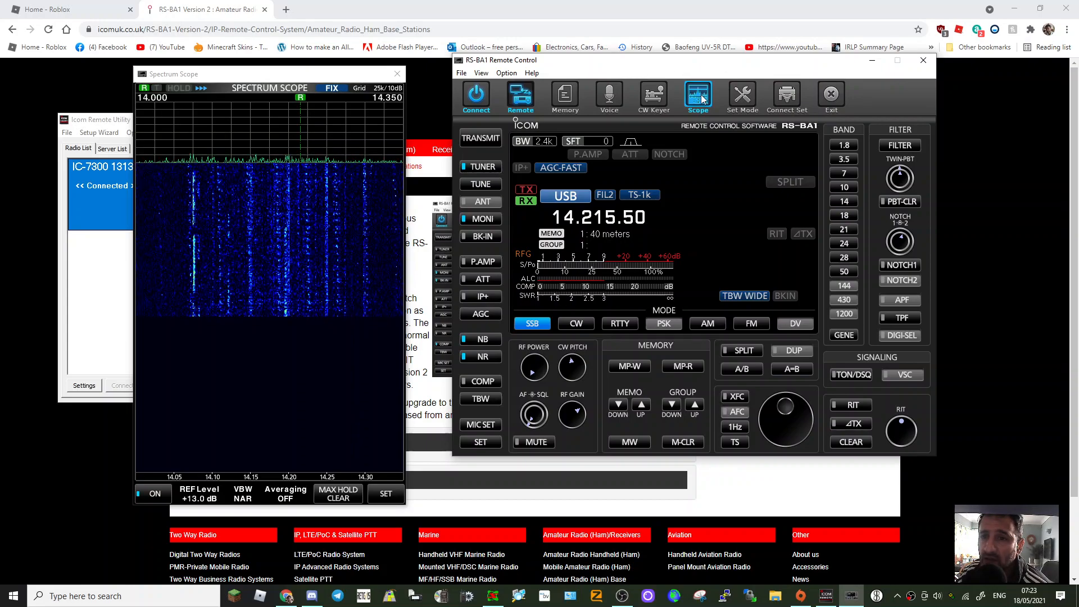
pyautogui.click(397, 74)
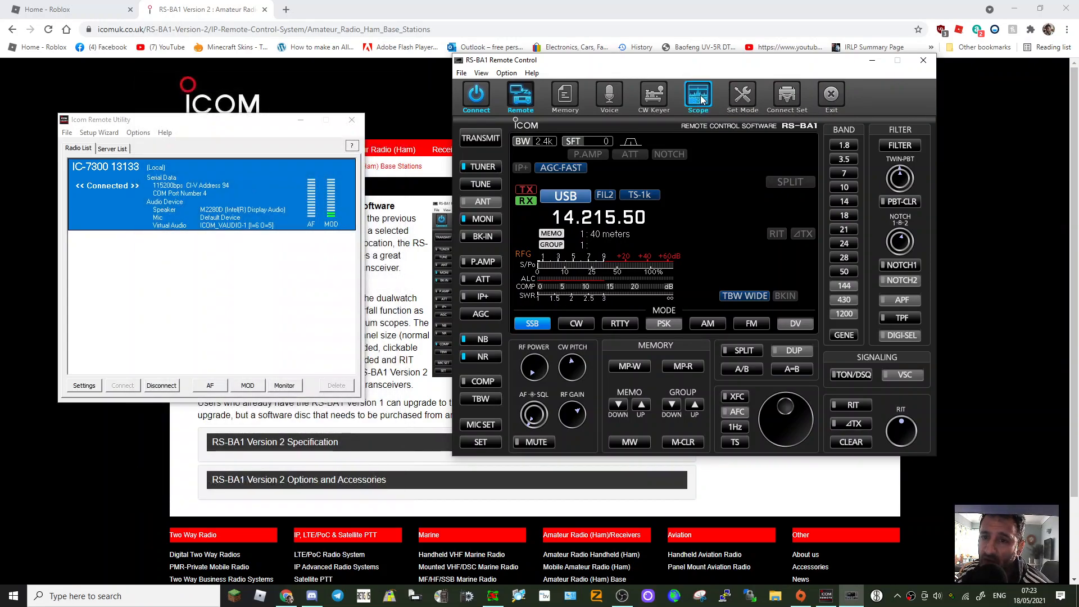
# - Reopen the spectrum scope, then view and close the AF volume and recording panel in Remote Utility
pyautogui.click(697, 97)
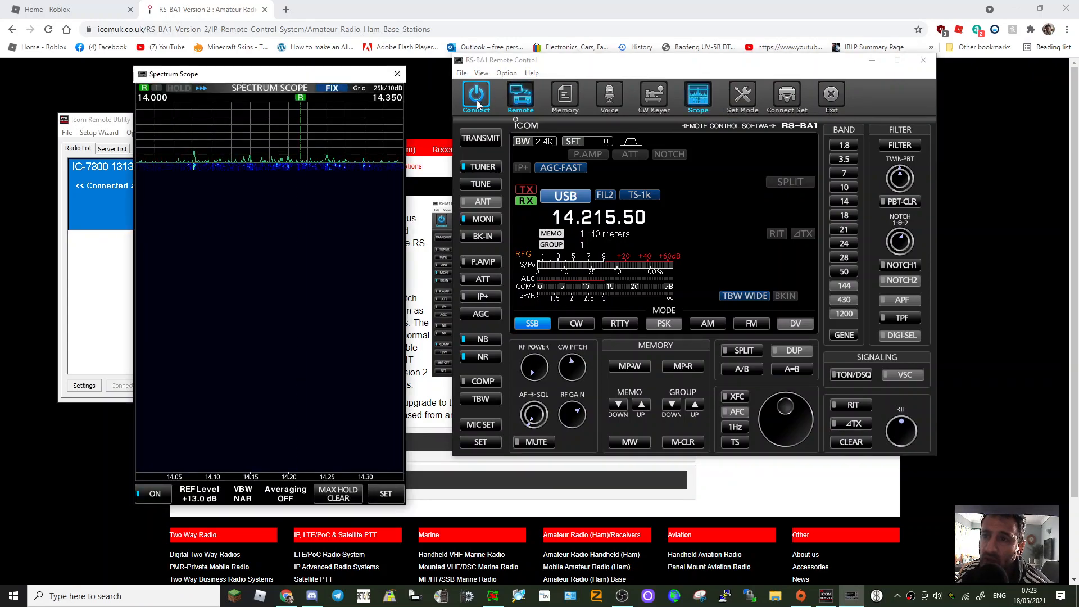
pyautogui.moveTo(477, 96)
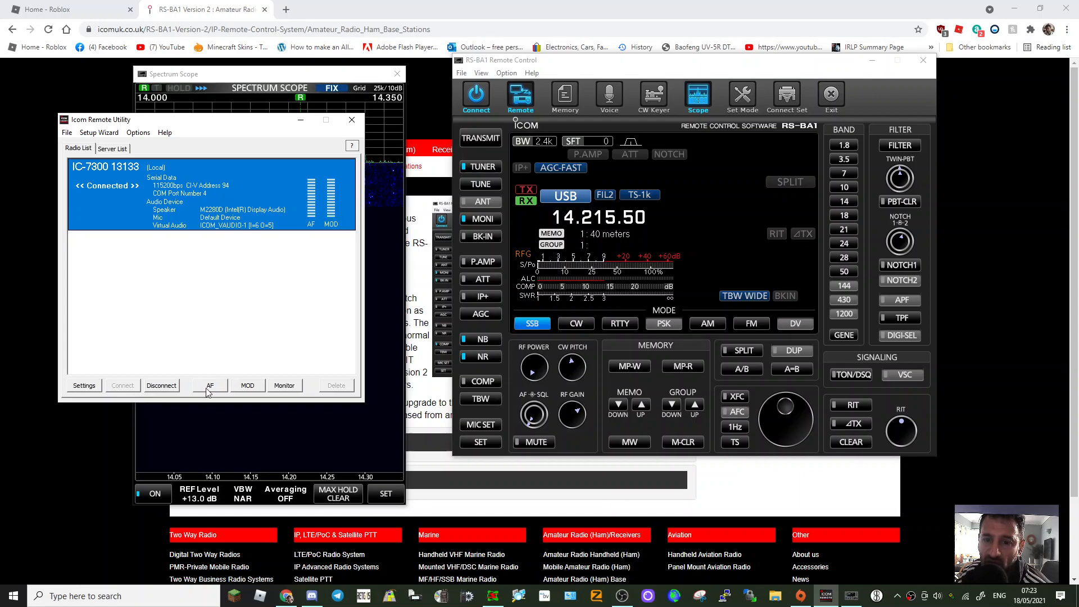
pyautogui.click(210, 386)
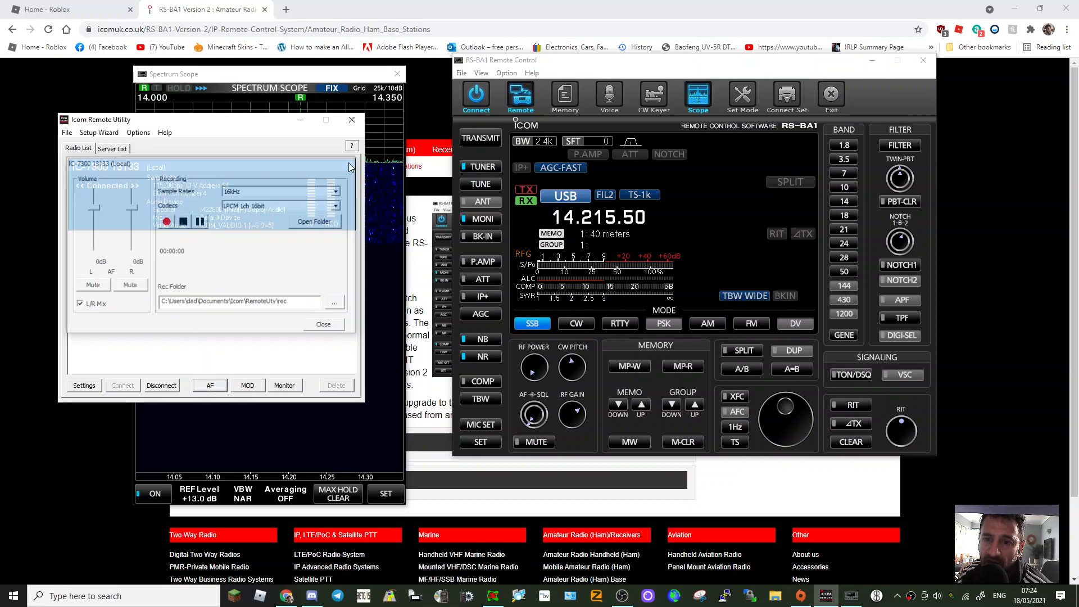
pyautogui.click(247, 385)
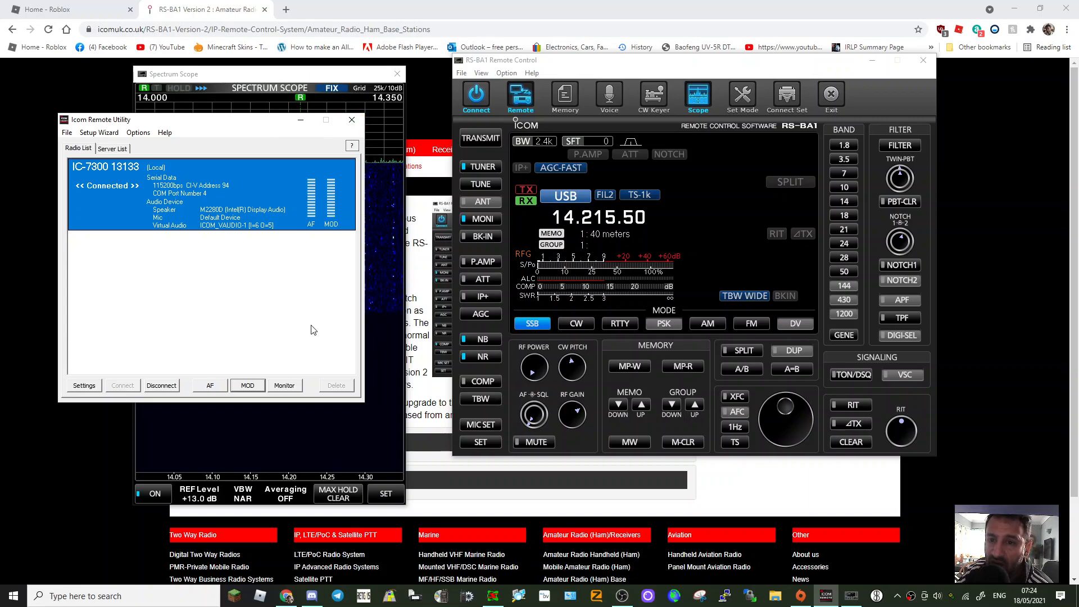
pyautogui.moveTo(171, 459)
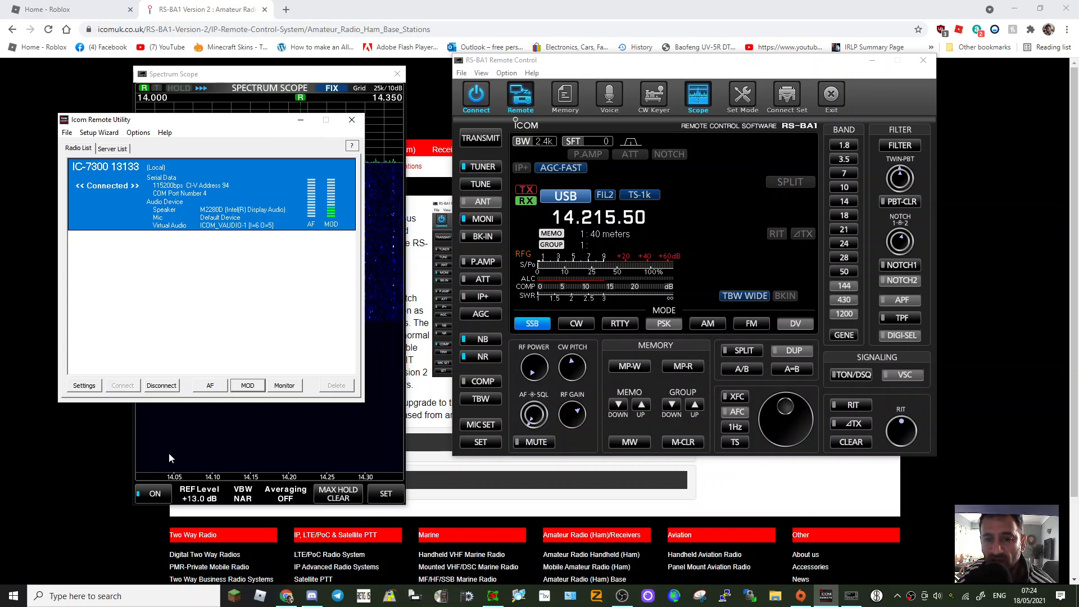